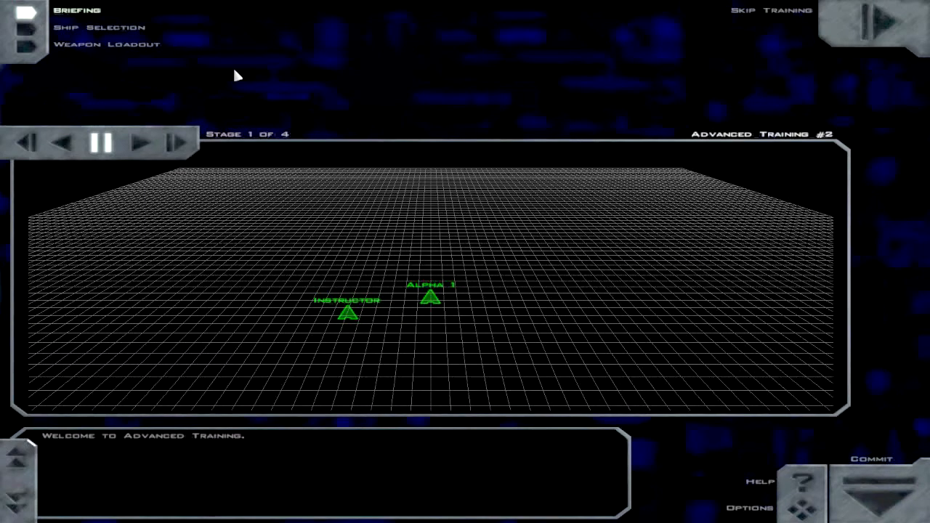
mouse_move(398, 300)
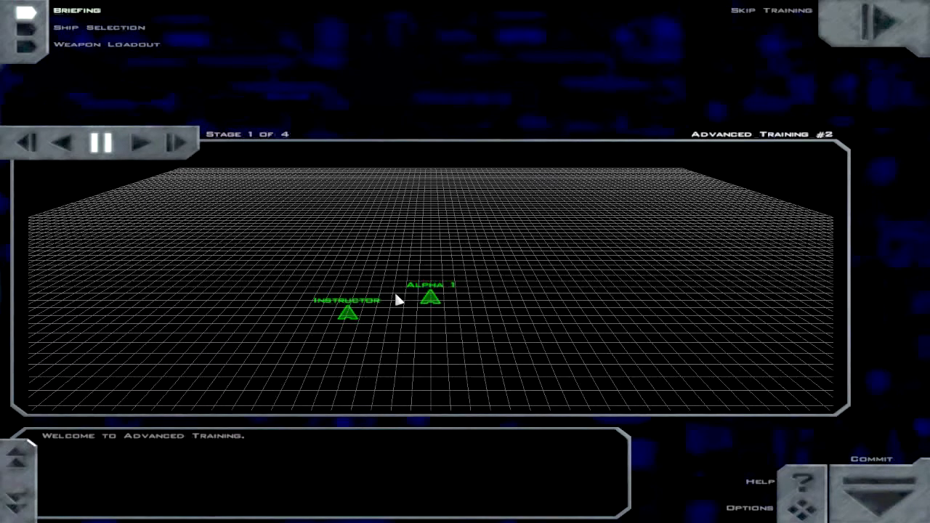
mouse_move(196, 167)
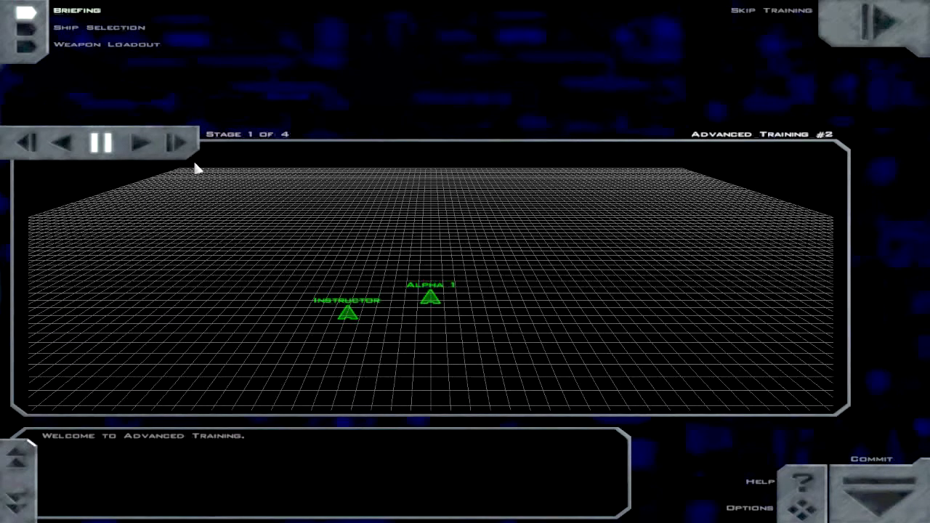
mouse_move(464, 270)
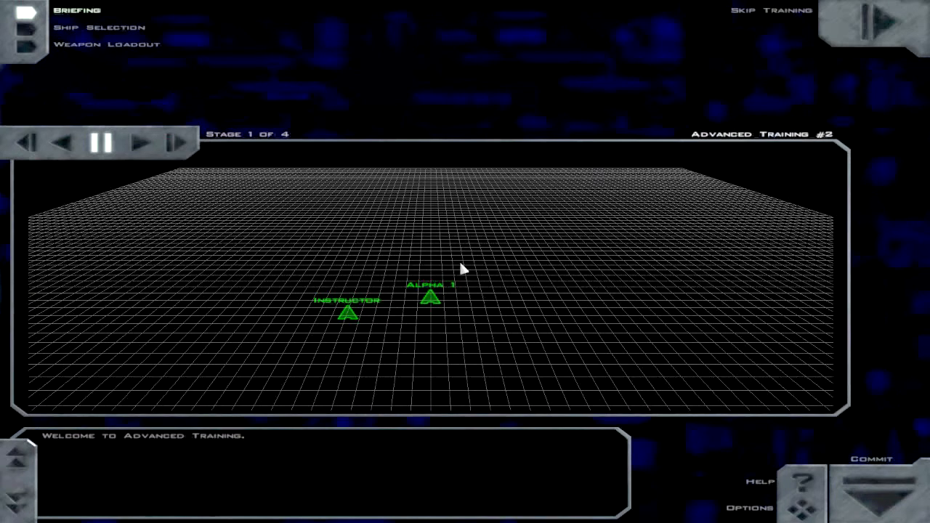
mouse_move(369, 300)
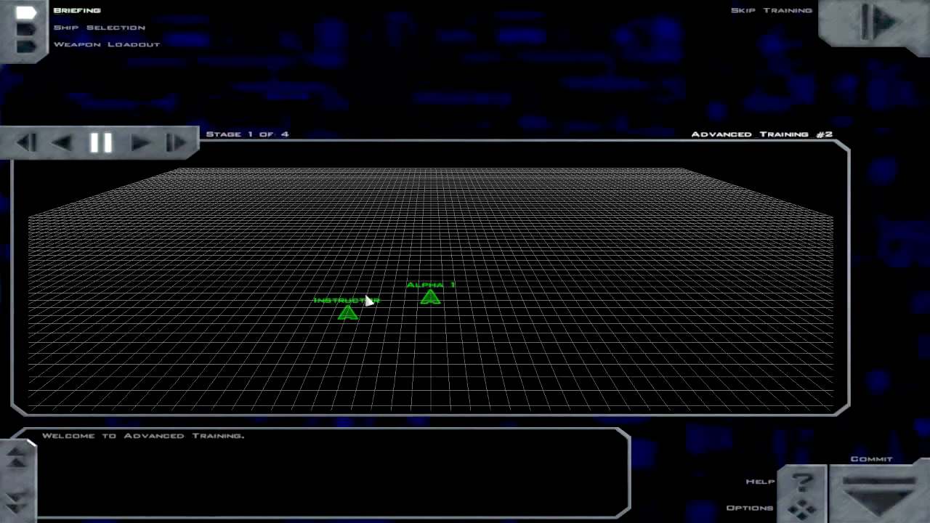
mouse_move(120, 167)
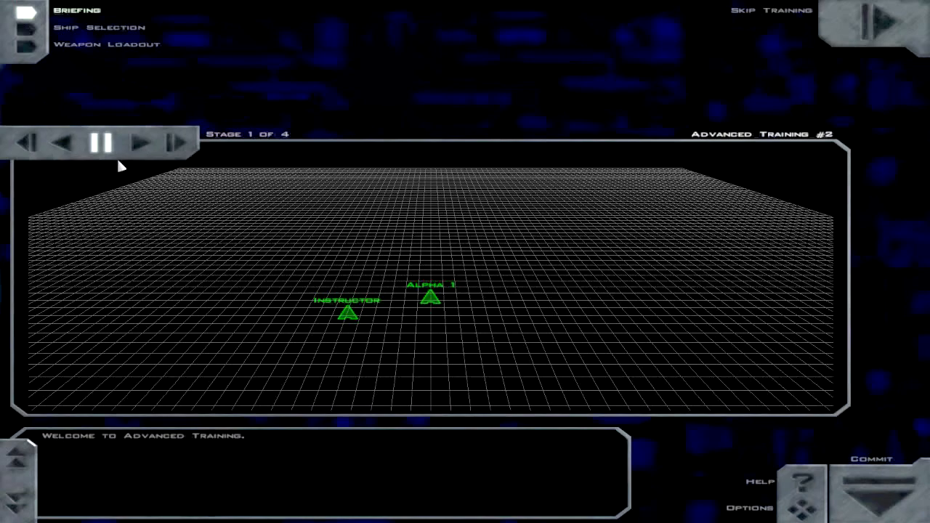
- Advance the briefing through stages 2, 3 and 4 to reach the final shield-and-interceptor text
left_click(141, 143)
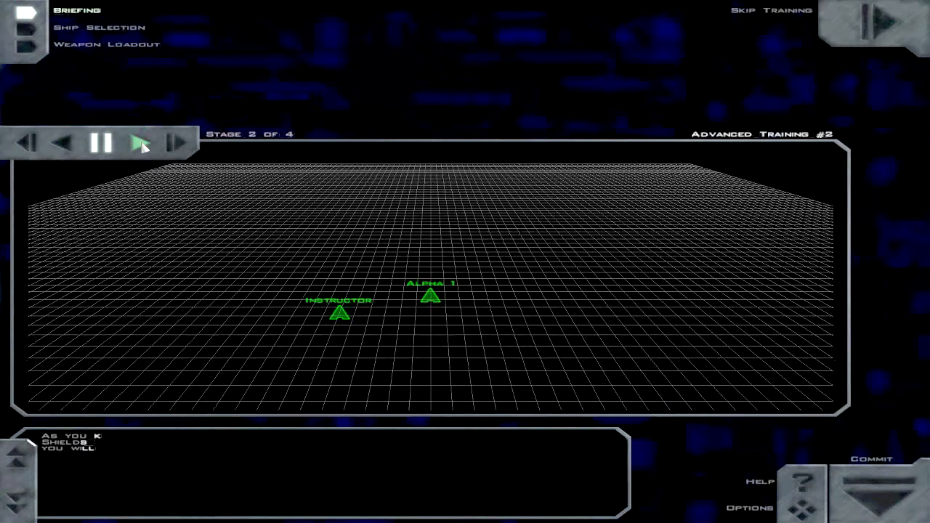
left_click(142, 144)
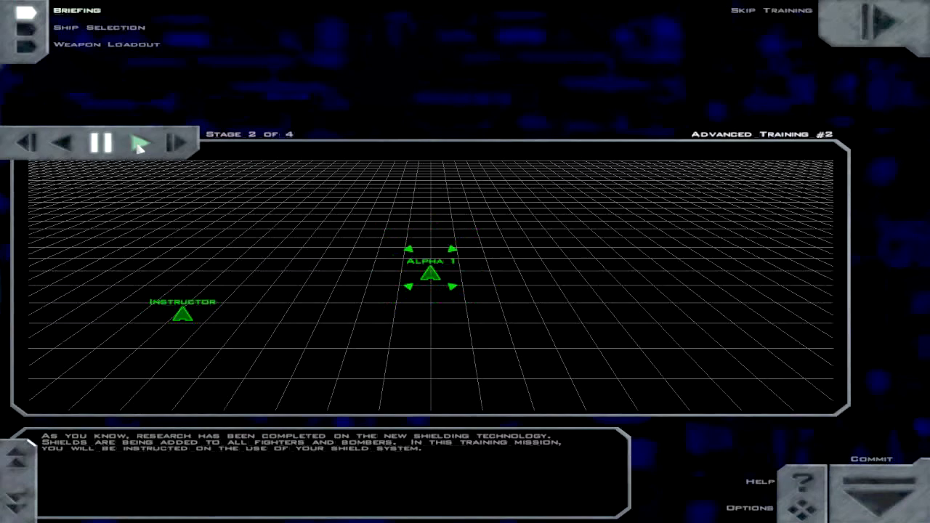
left_click(142, 144)
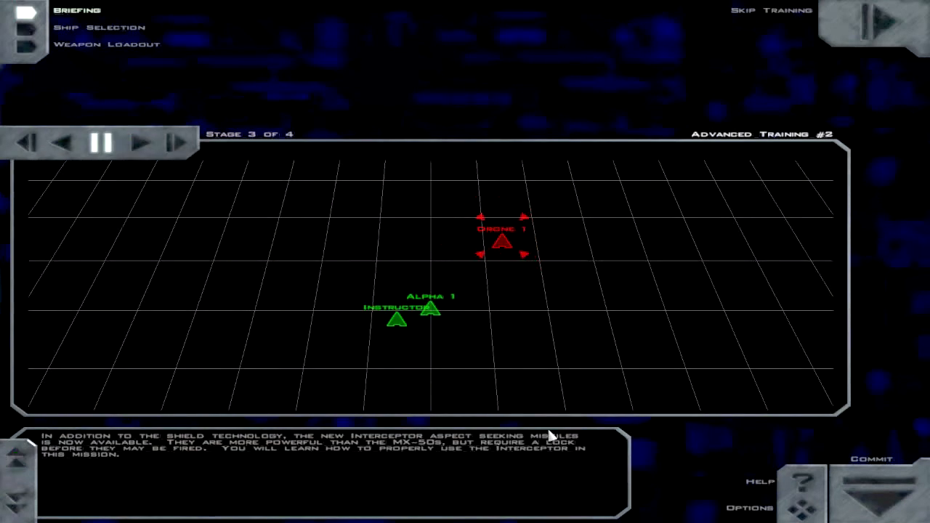
mouse_move(102, 116)
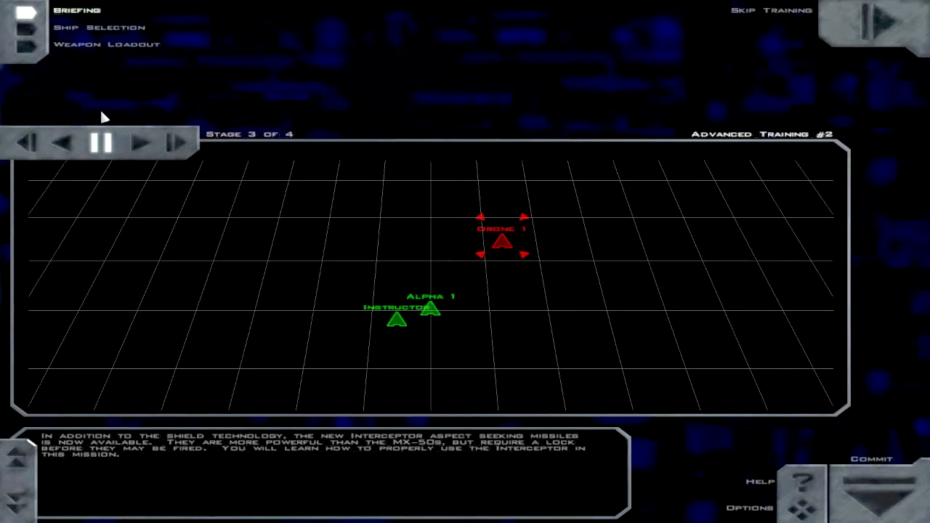
left_click(140, 143)
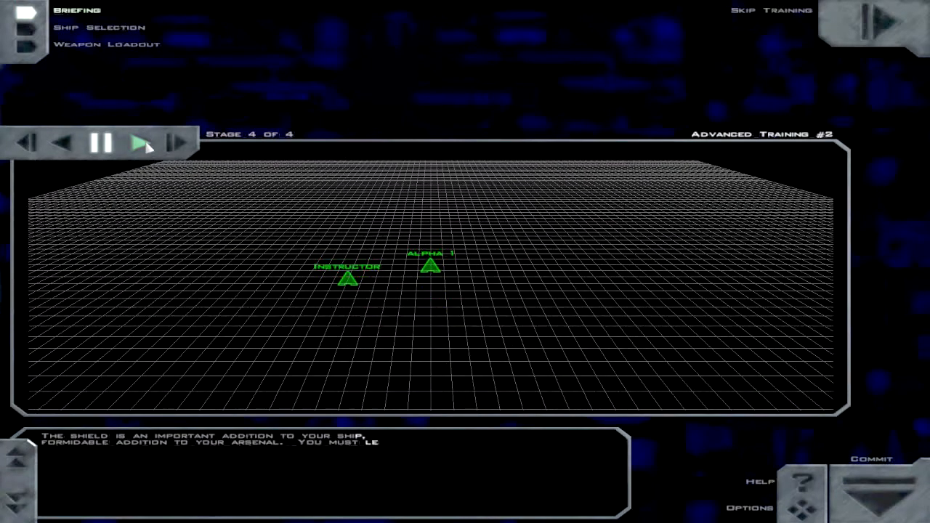
left_click(143, 144)
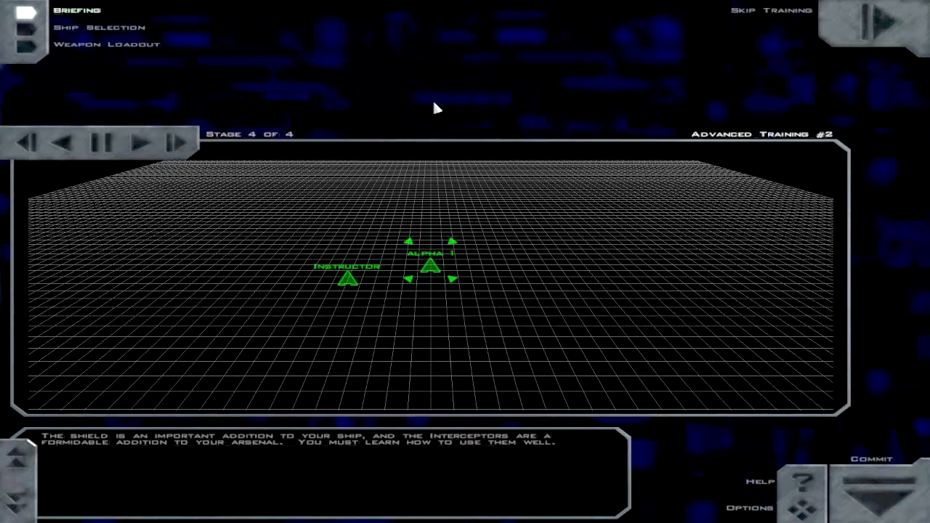
mouse_move(843, 327)
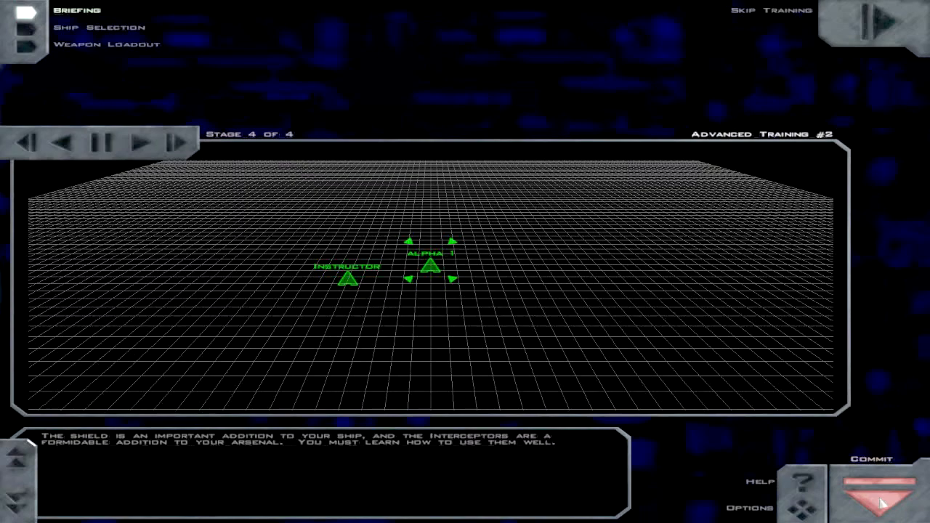
- Commit the loadout and launch into the training flight
left_click(882, 485)
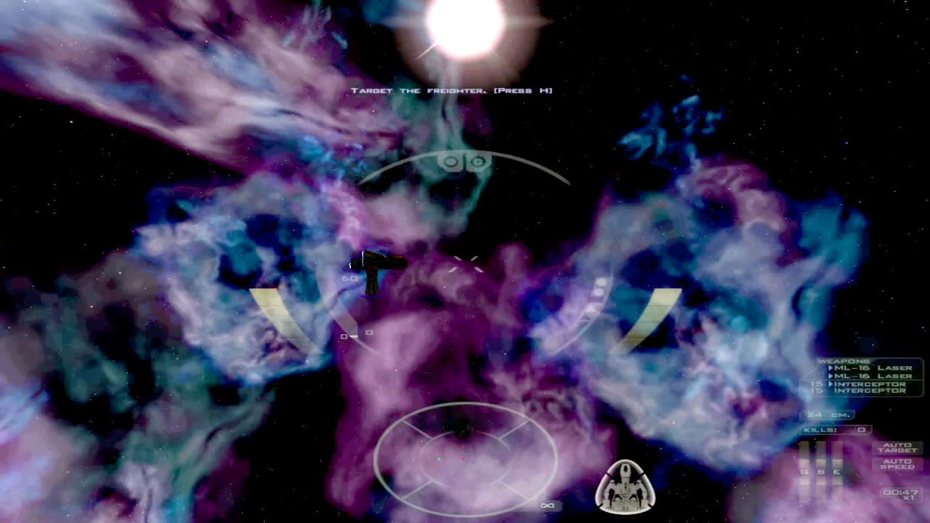
- Target the freighter with the H hotkey
key("h")
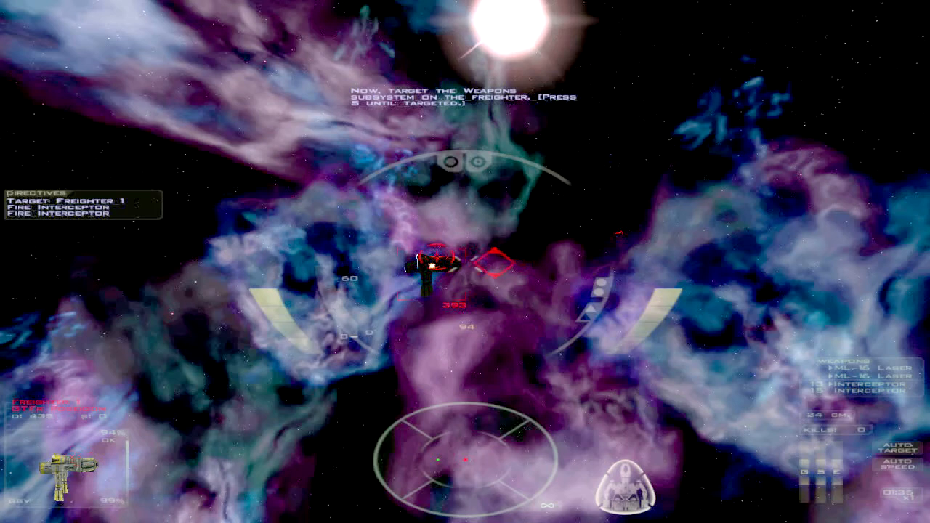
- Target the freighter's weapons subsystem with the S hotkey
key("s")
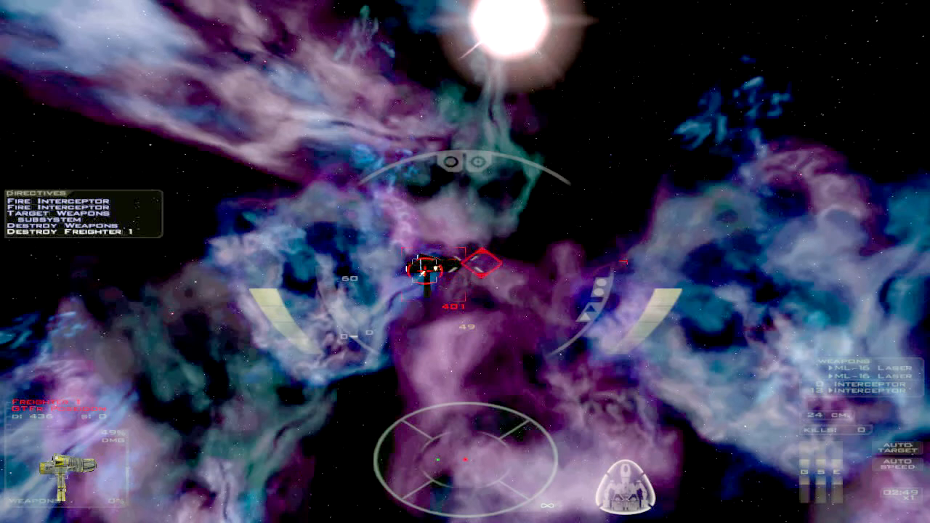
- Cycle the radar range to 2000 m while approaching the freighter
key("r")
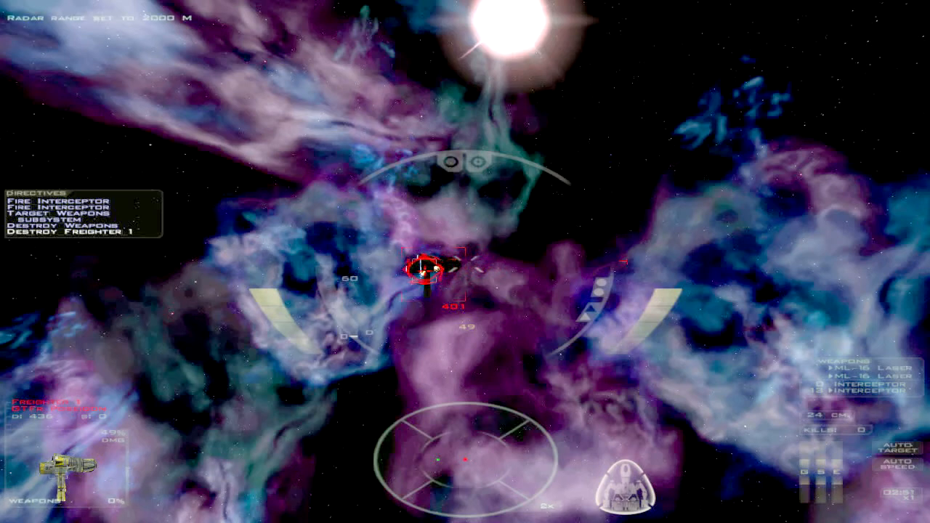
key("r")
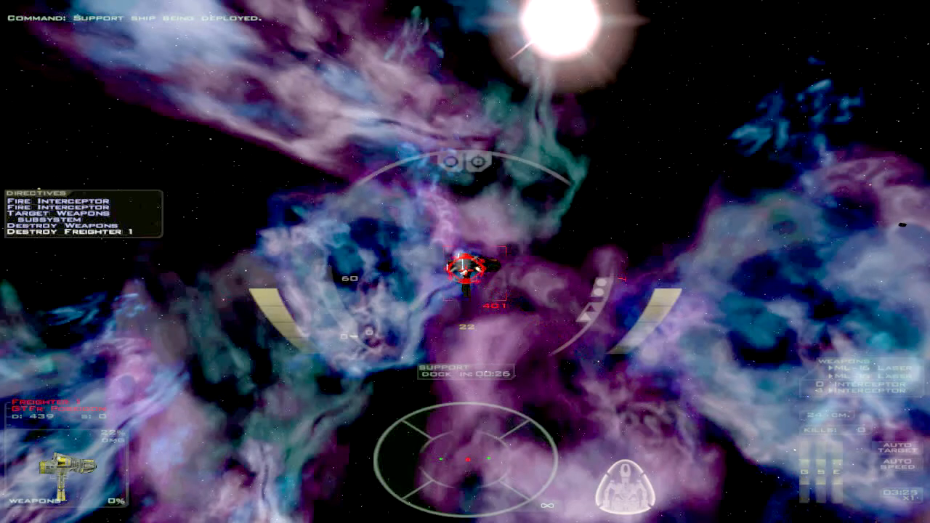
left_click(465, 274)
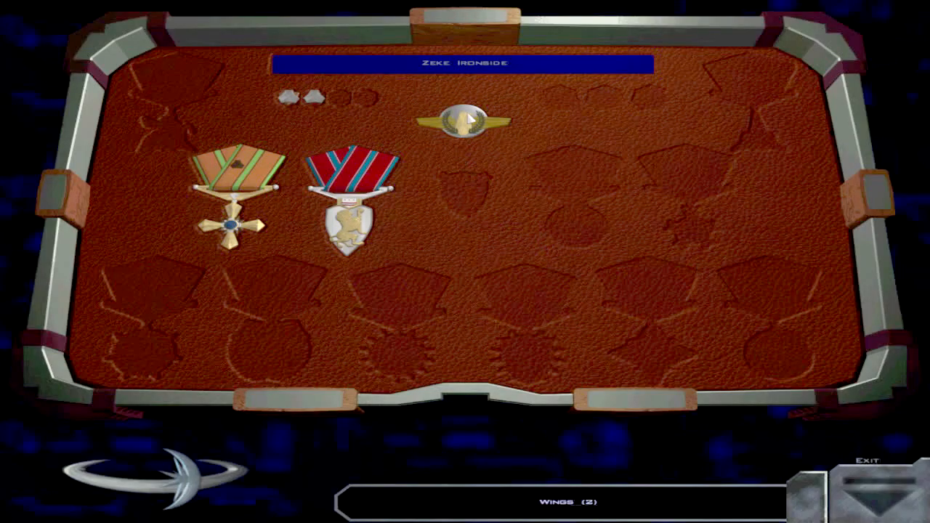
left_click(889, 494)
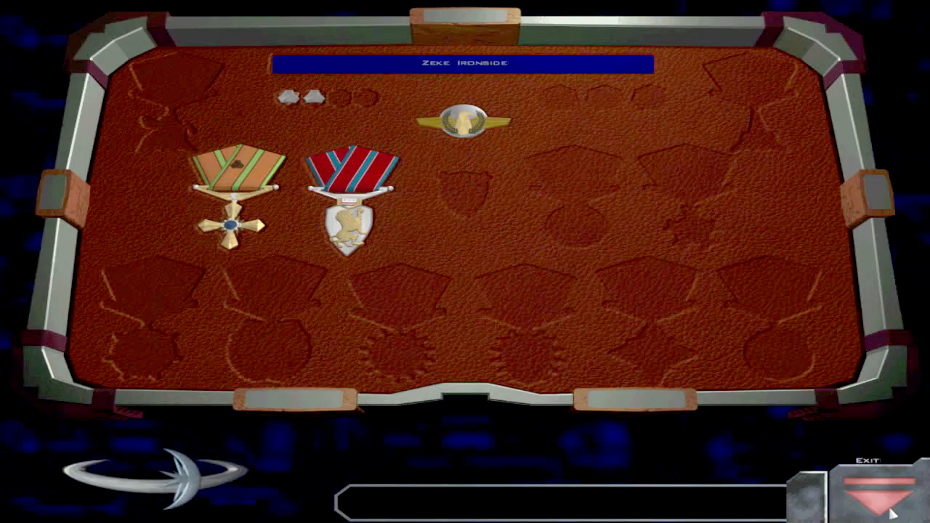